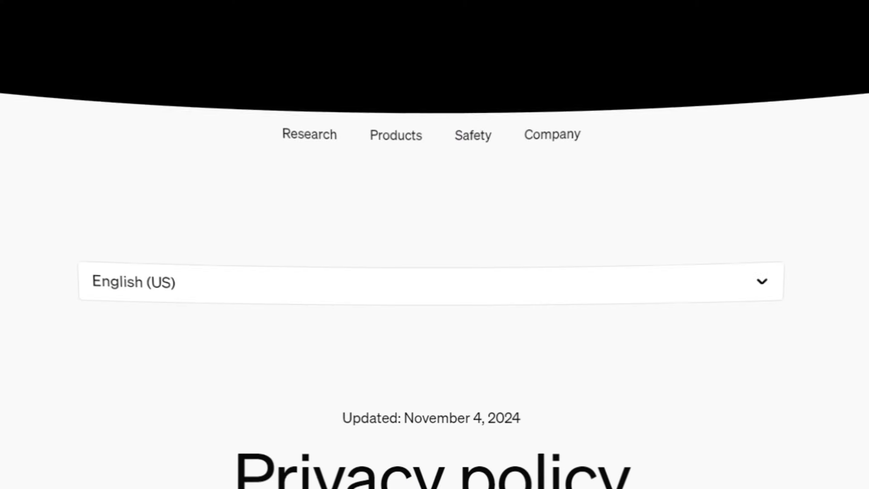
Scroll the OpenAI privacy policy, then open ChatGPT's General settings with theme, language and delete-chats options
{"action": "scroll", "scroll_direction": "down", "scroll_amount": 3}
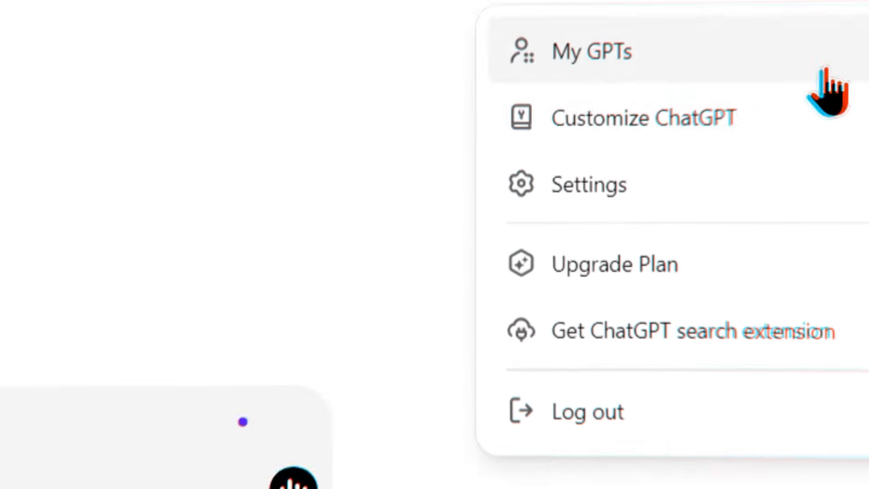
{"action": "left_click", "coordinate": [588, 184]}
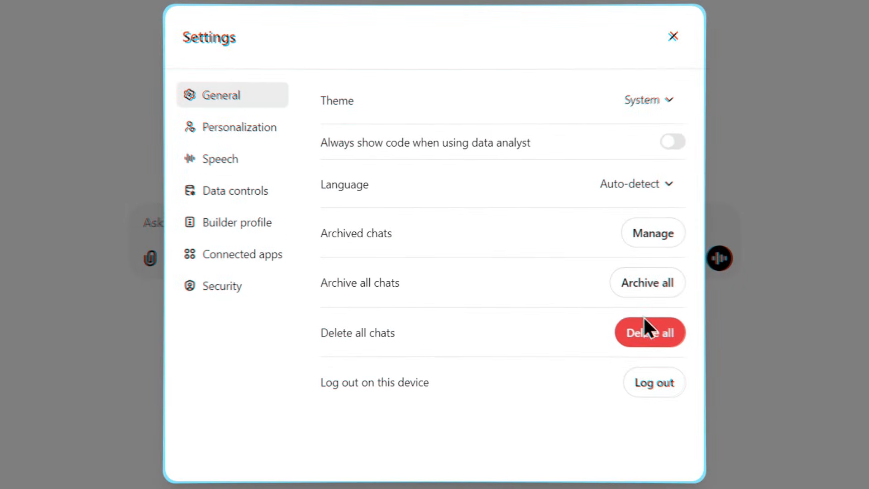
Open the Forum feedback category and scroll through its latest topics
{"action": "left_click", "coordinate": [673, 36]}
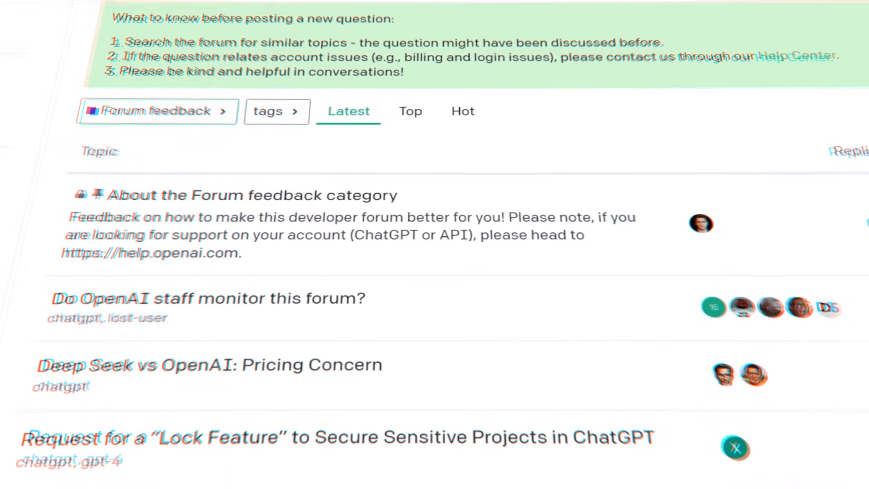
{"action": "scroll", "scroll_direction": "down", "scroll_amount": 3}
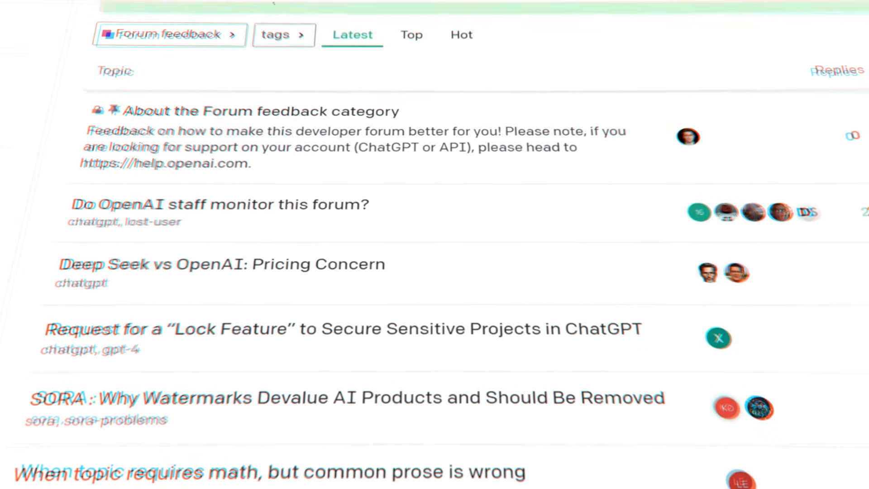
{"action": "scroll", "scroll_direction": "down", "scroll_amount": 3}
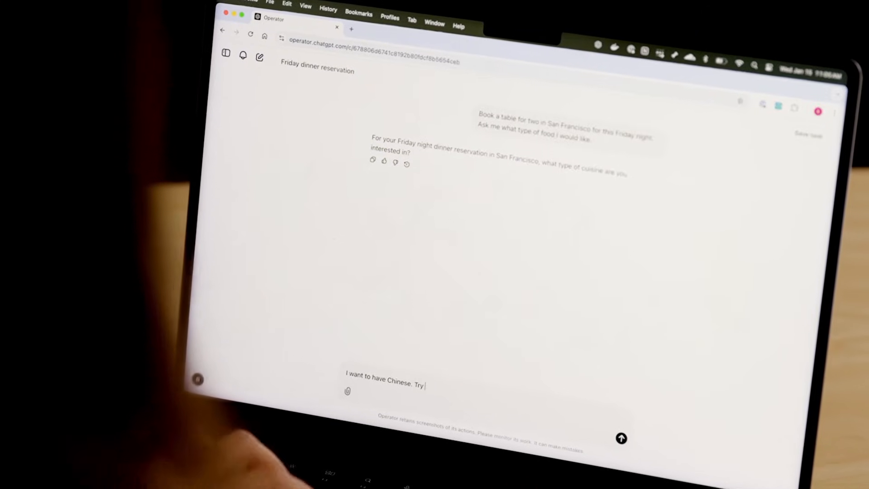
Reply 'China Live' in the Operator chat, then search 'white onion' at Gus's Community Market
{"action": "type", "text": "China Live"}
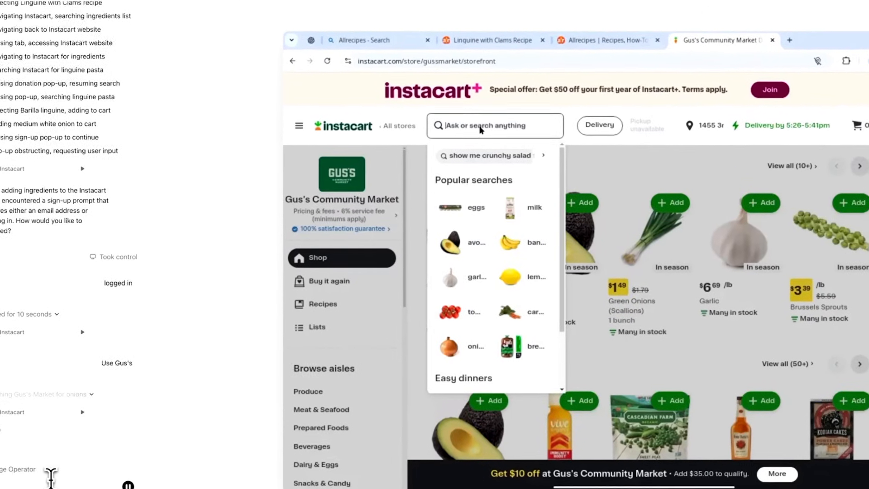
{"action": "type", "text": "white onion"}
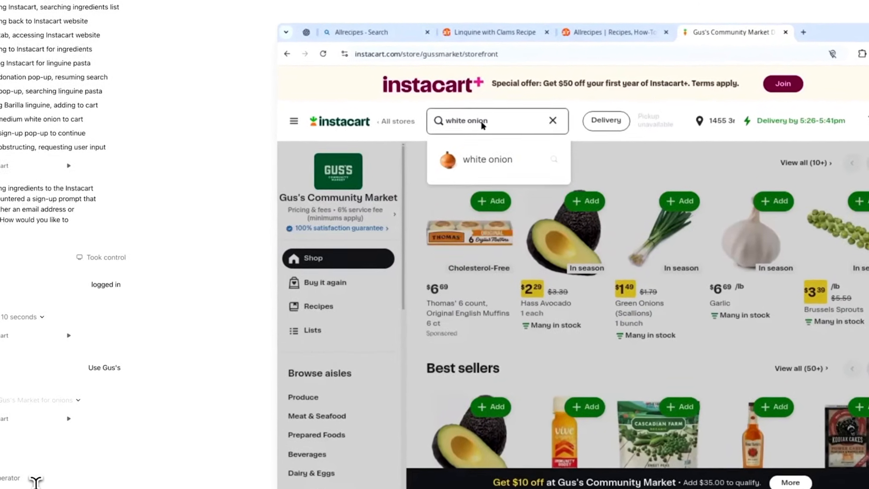